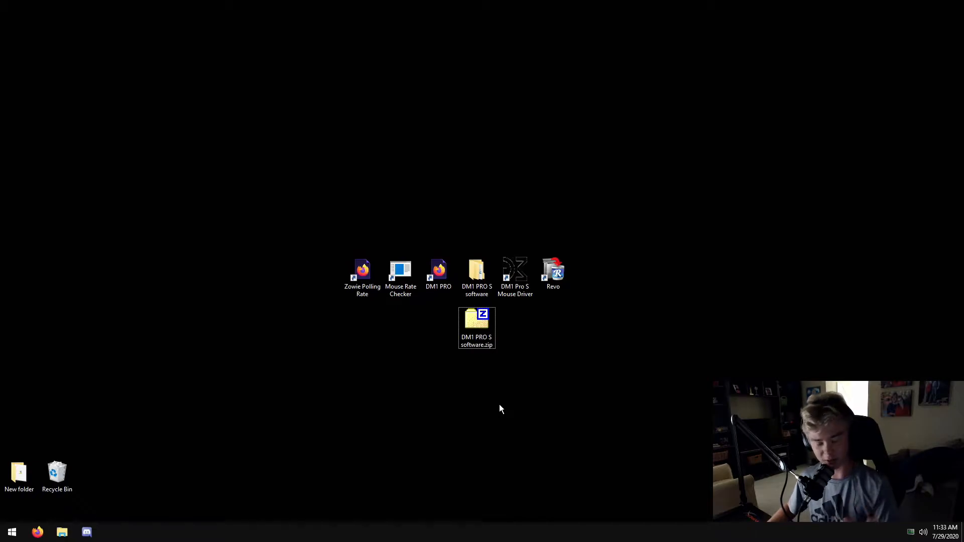
{"action": "mouse_move", "coordinate": [504, 422]}
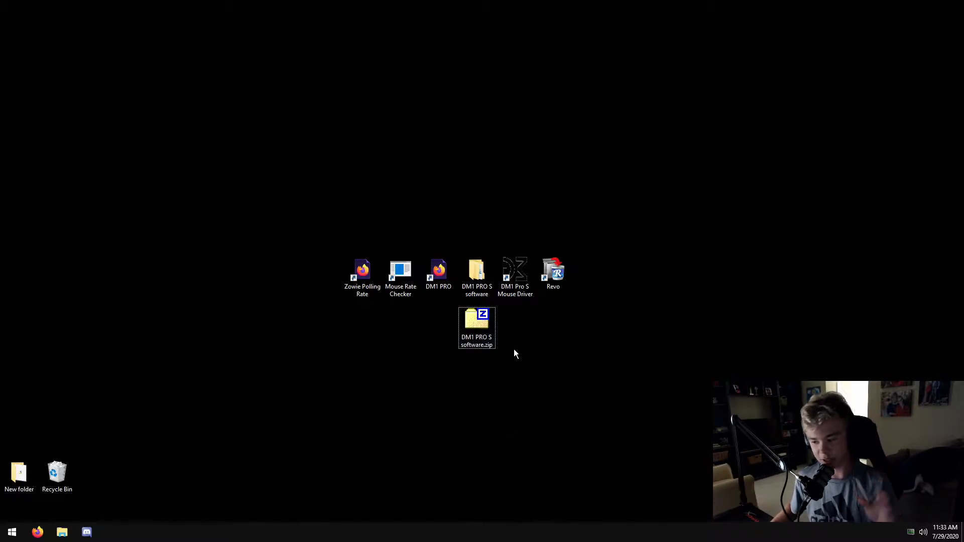
Open the Zowie polling rate checker, then download the DM1 PRO S software from its website.
{"action": "left_click", "coordinate": [362, 276]}
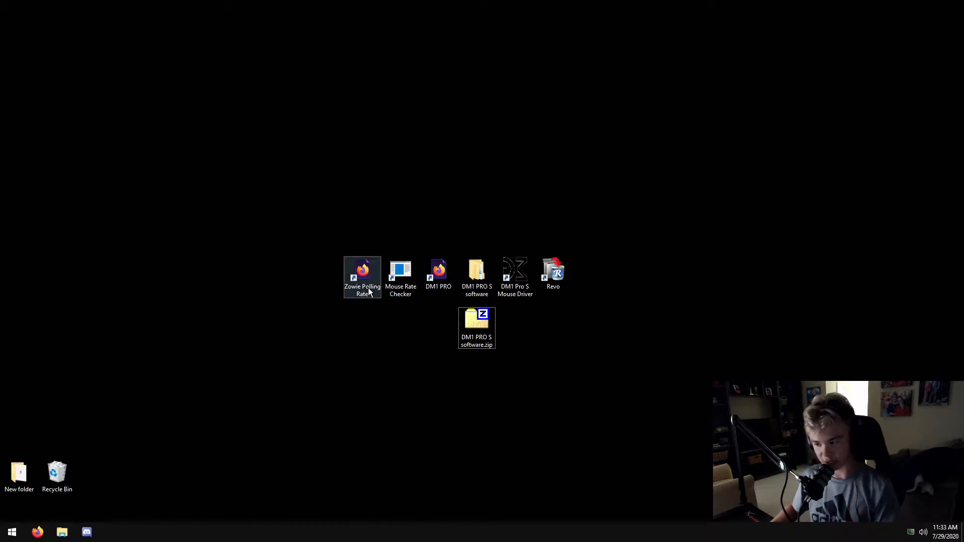
{"action": "double_click", "coordinate": [400, 272]}
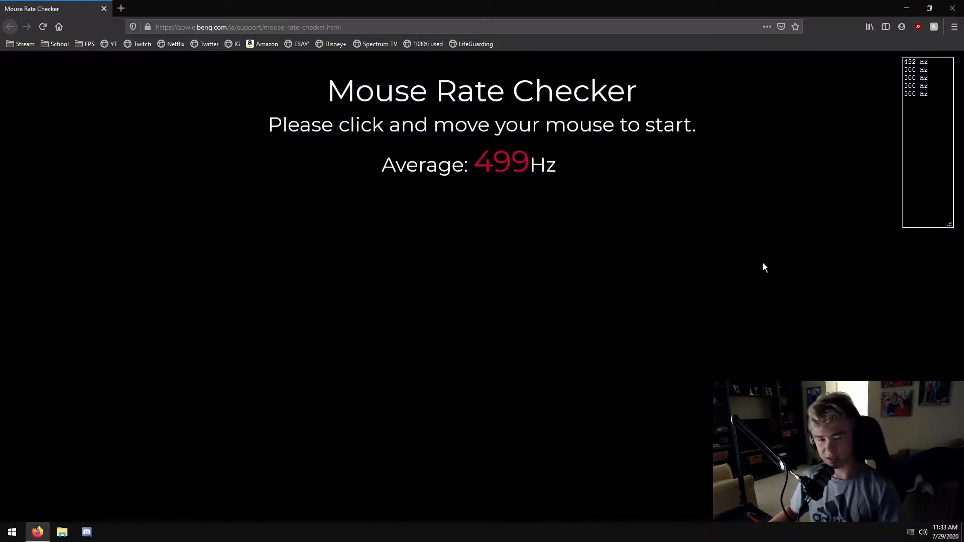
{"action": "mouse_move", "coordinate": [638, 318]}
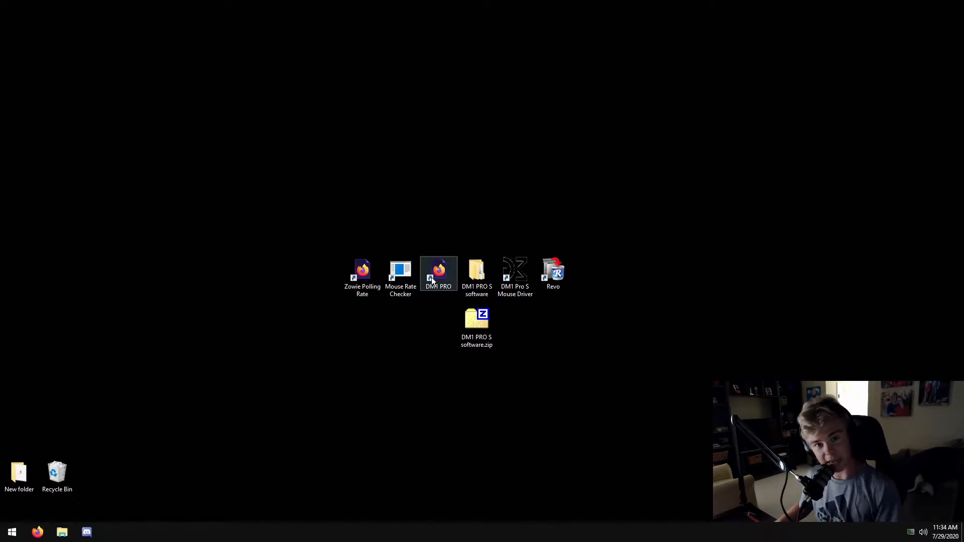
{"action": "double_click", "coordinate": [438, 272]}
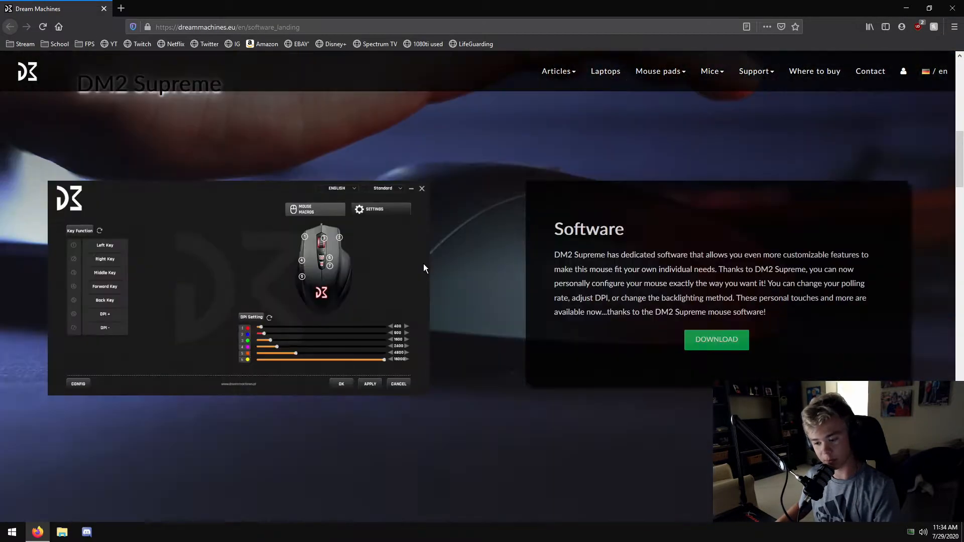
{"action": "scroll", "scroll_direction": "down", "scroll_amount": 3}
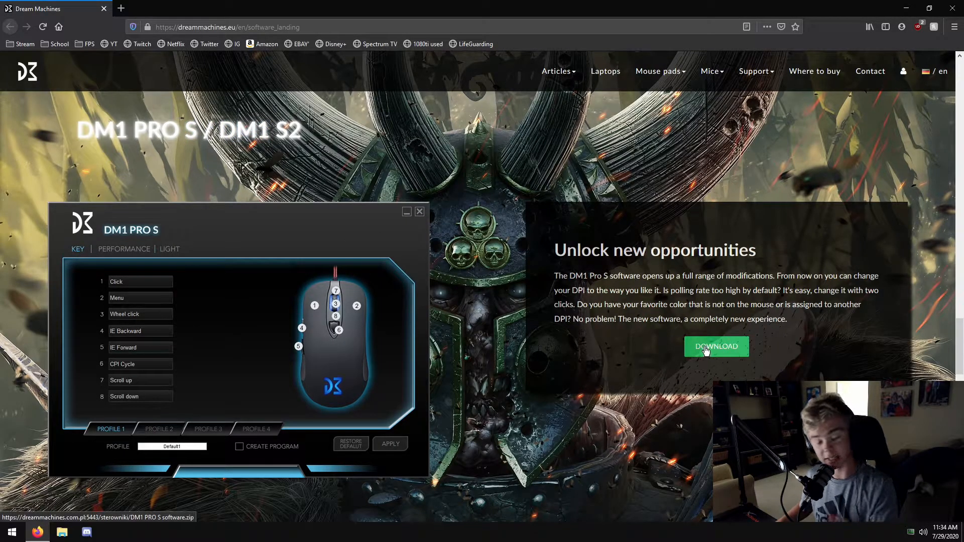
{"action": "left_click", "coordinate": [716, 346]}
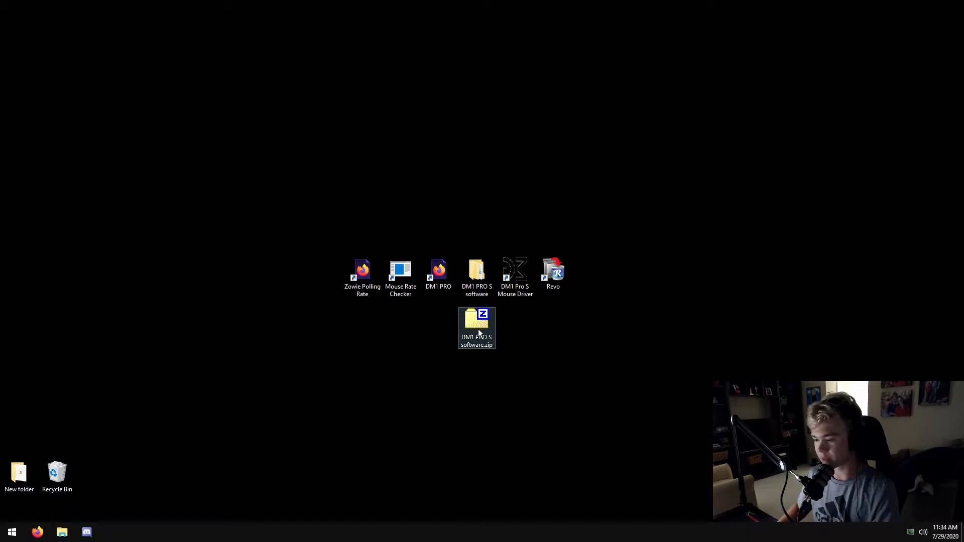
Extract the software zip and launch the mouse software from the DM1 PRO S folder.
{"action": "right_click", "coordinate": [476, 328]}
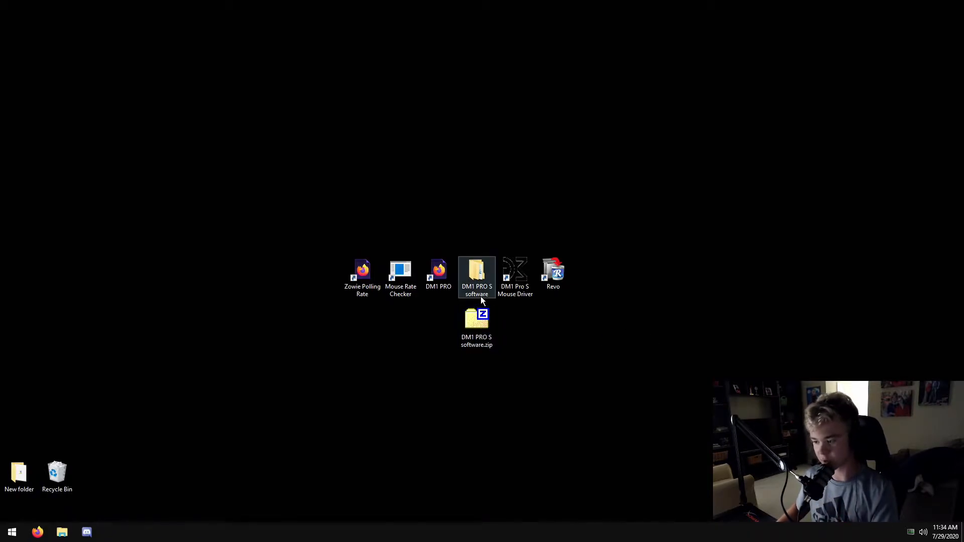
{"action": "double_click", "coordinate": [476, 276]}
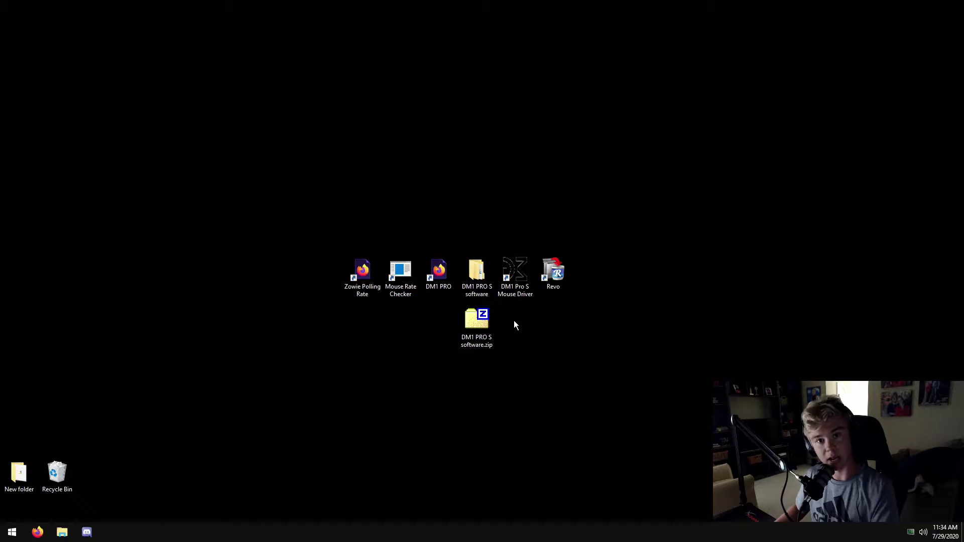
{"action": "left_click", "coordinate": [477, 272]}
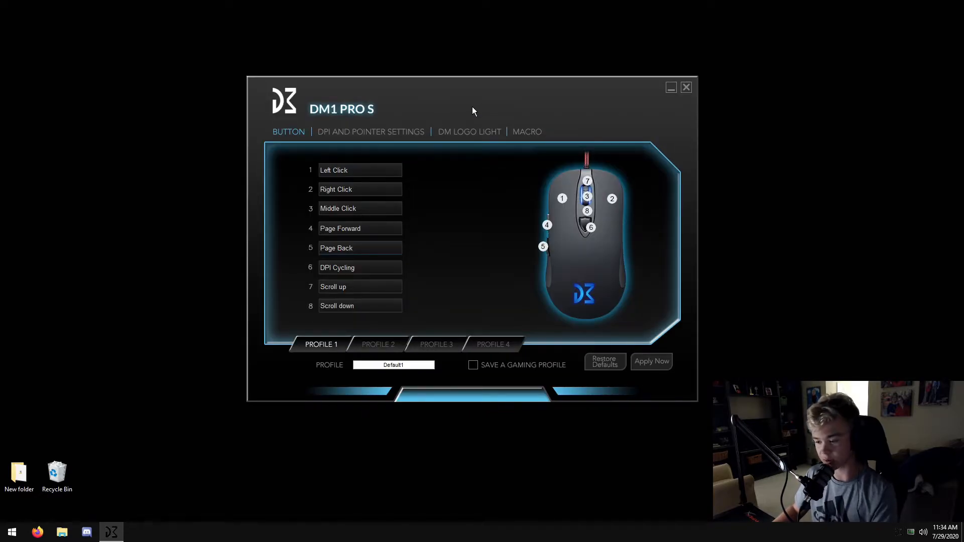
{"action": "mouse_move", "coordinate": [345, 263]}
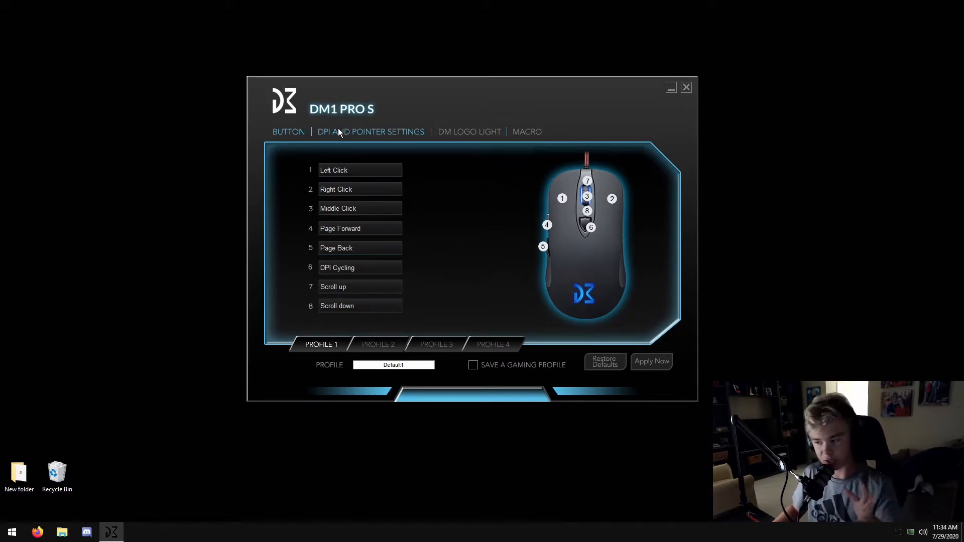
Show DPI and Pointer Settings and select DPI level 1, reading 400.
{"action": "left_click", "coordinate": [370, 132]}
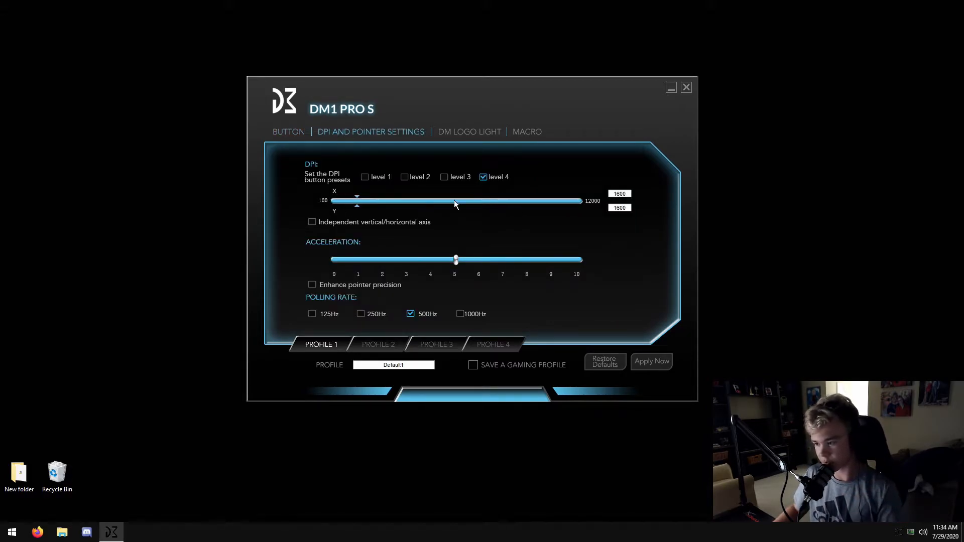
{"action": "left_click", "coordinate": [365, 177]}
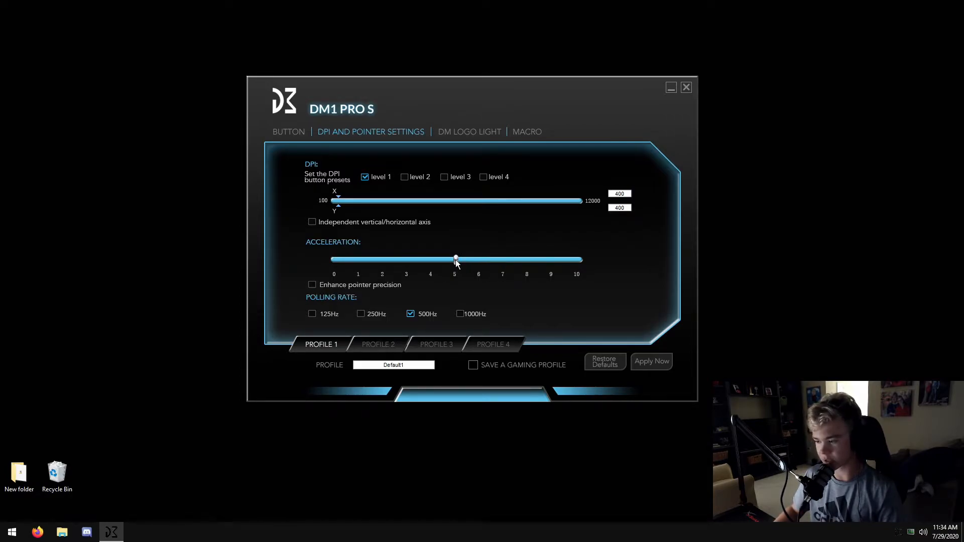
{"action": "mouse_move", "coordinate": [442, 331]}
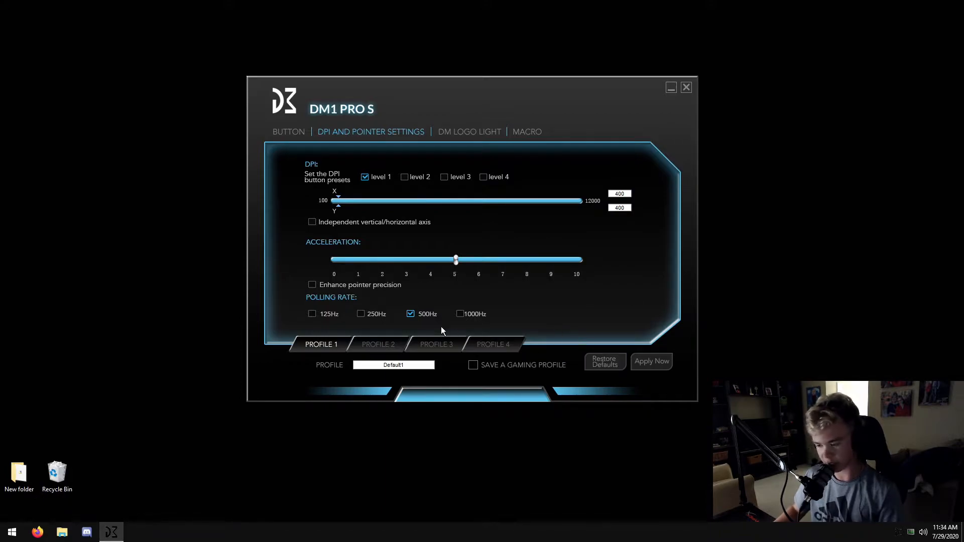
{"action": "mouse_move", "coordinate": [326, 320]}
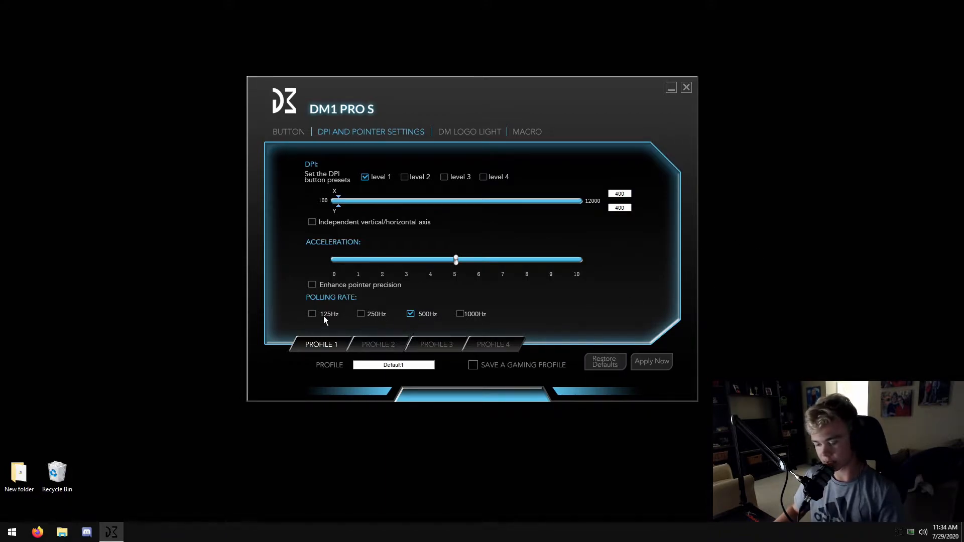
Try the 125, 500 and 1000 Hz rates, and set 1000 Hz on Profile 4.
{"action": "left_click", "coordinate": [312, 314]}
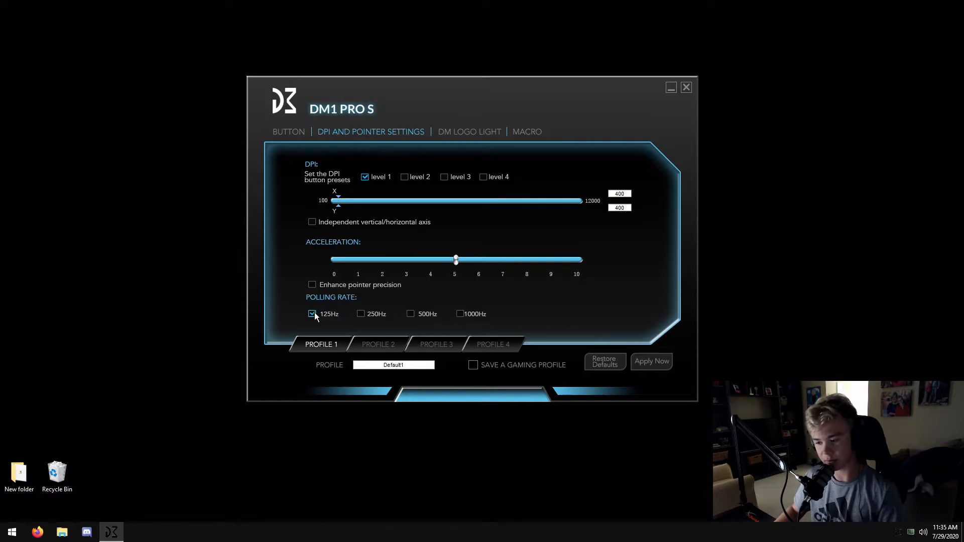
{"action": "left_click", "coordinate": [361, 314]}
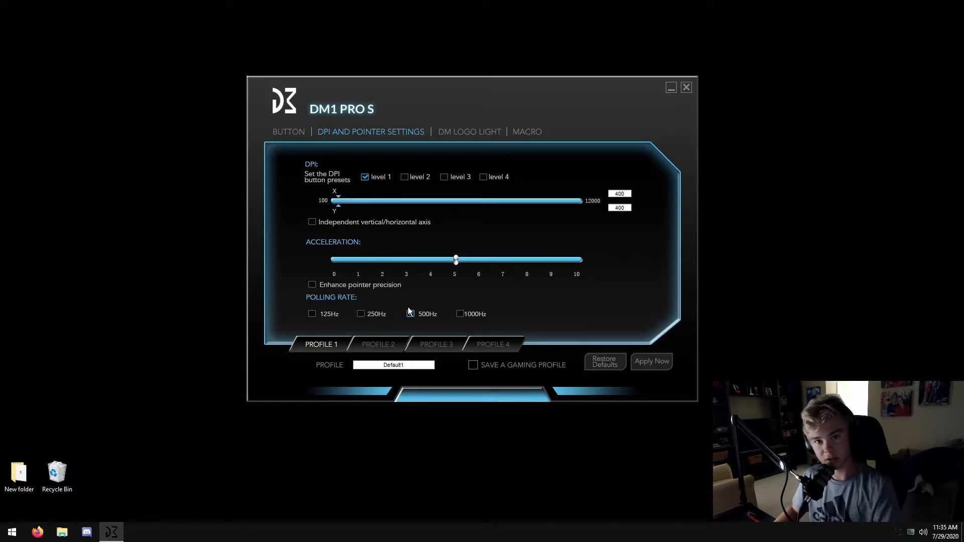
{"action": "left_click", "coordinate": [410, 314]}
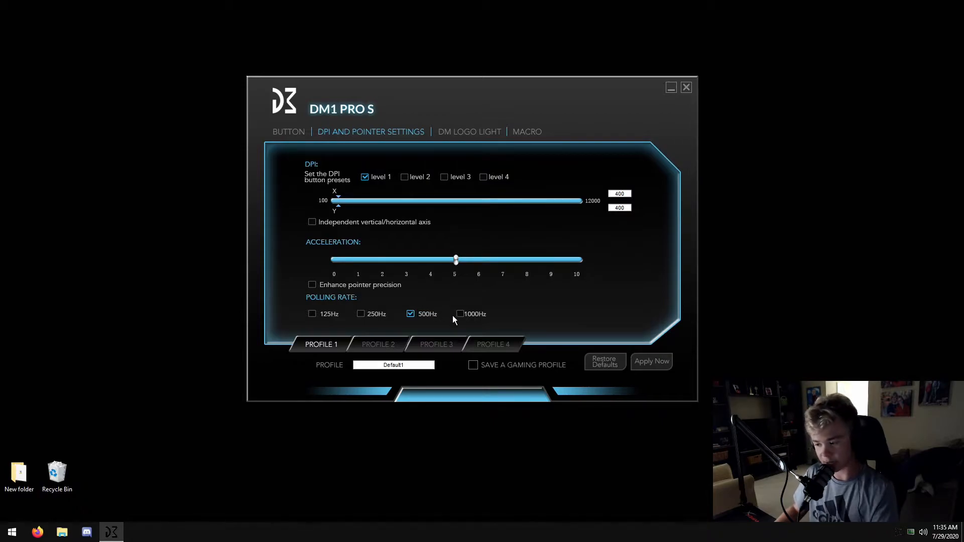
{"action": "left_click", "coordinate": [460, 314]}
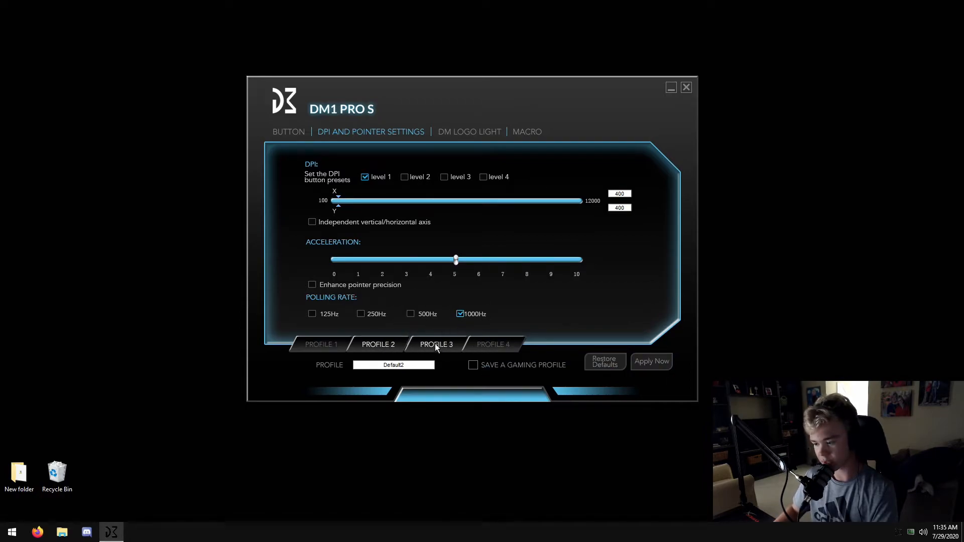
{"action": "left_click", "coordinate": [493, 344]}
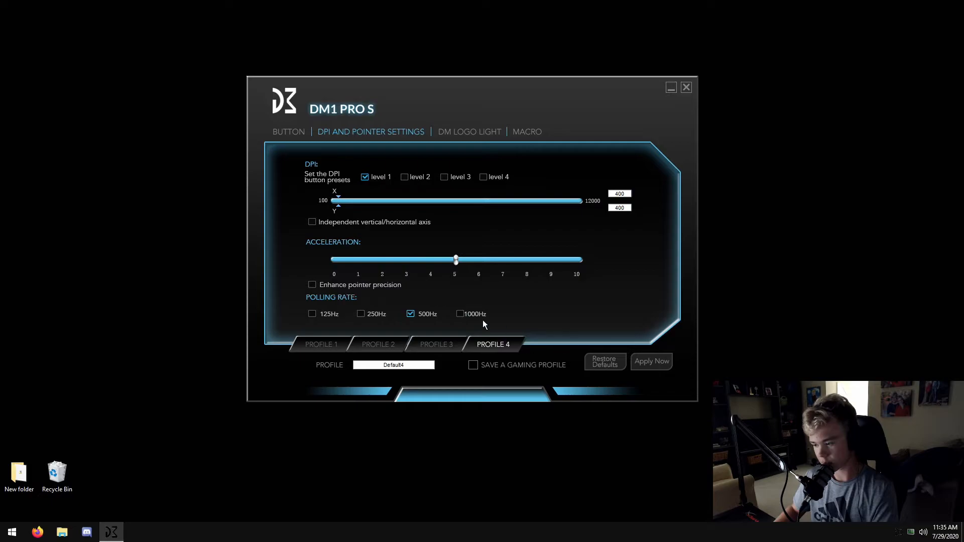
{"action": "left_click", "coordinate": [460, 314]}
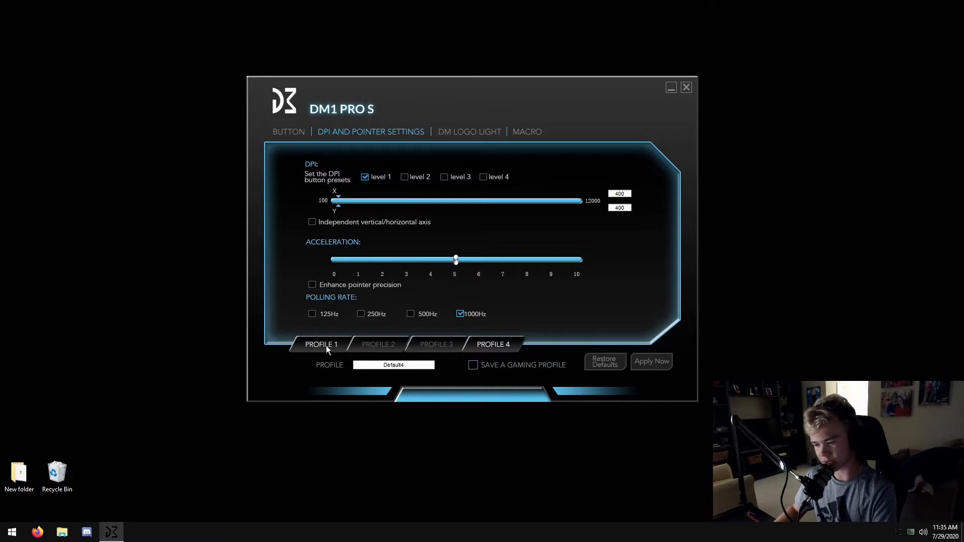
Switch to Profile 1, view DM Logo Light and Macro, then return to Button assignments.
{"action": "left_click", "coordinate": [322, 344]}
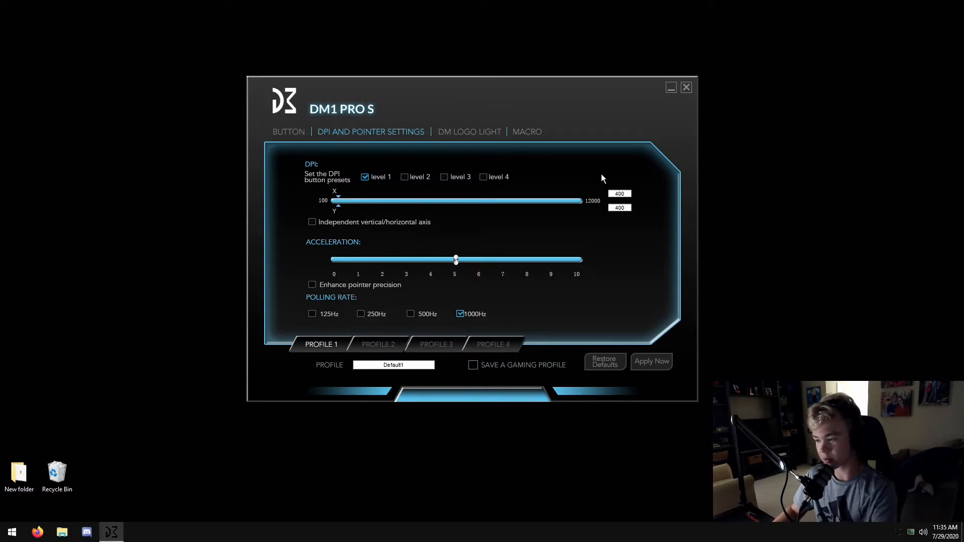
{"action": "mouse_move", "coordinate": [488, 220]}
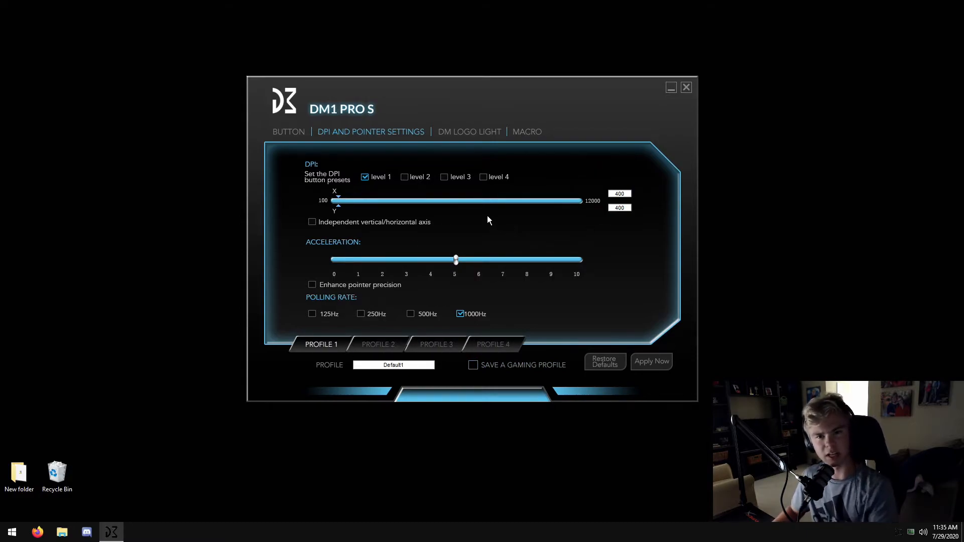
{"action": "left_click", "coordinate": [469, 132]}
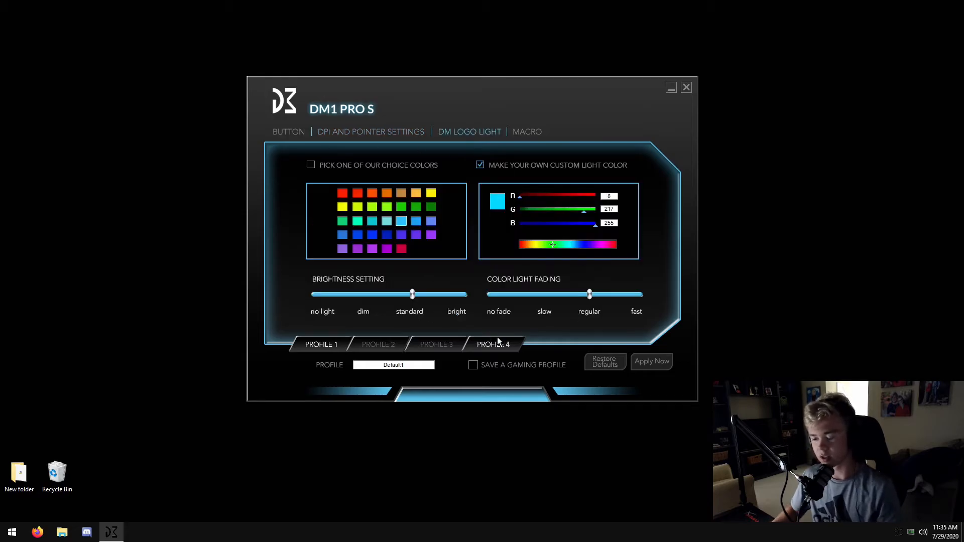
{"action": "left_click", "coordinate": [526, 132]}
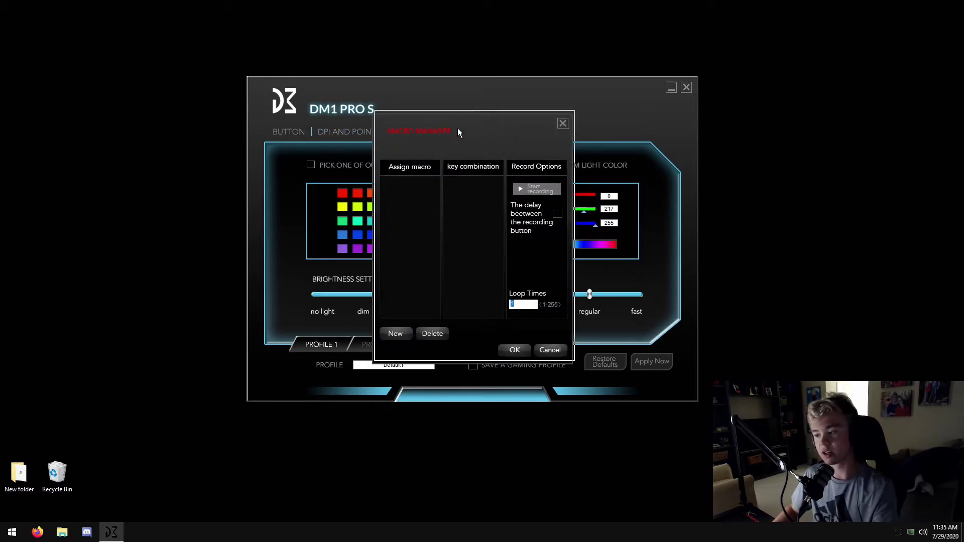
{"action": "left_click_drag", "start_coordinate": [458, 131], "coordinate": [433, 120]}
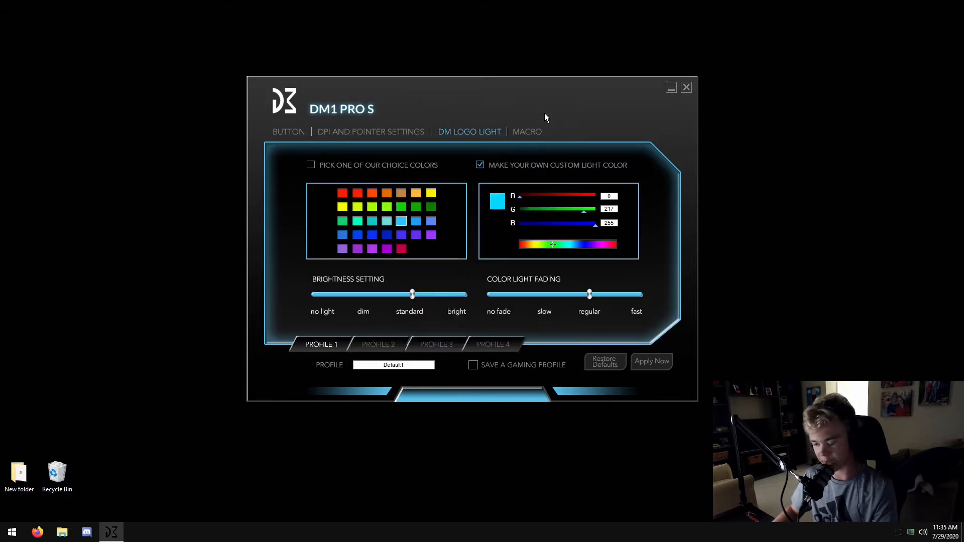
{"action": "left_click", "coordinate": [289, 132]}
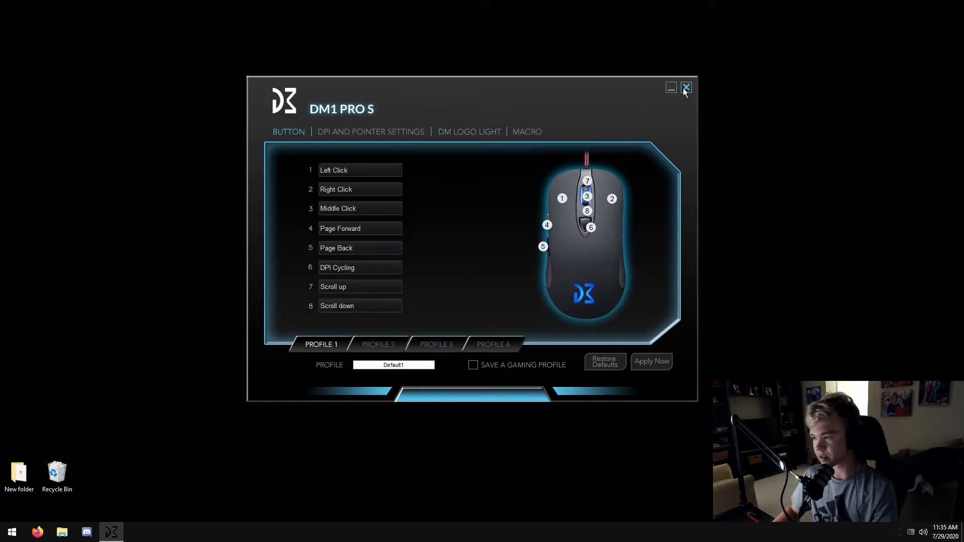
Close the DM1 PRO S window, quit its tray app, and launch Revo Uninstaller.
{"action": "left_click", "coordinate": [686, 87]}
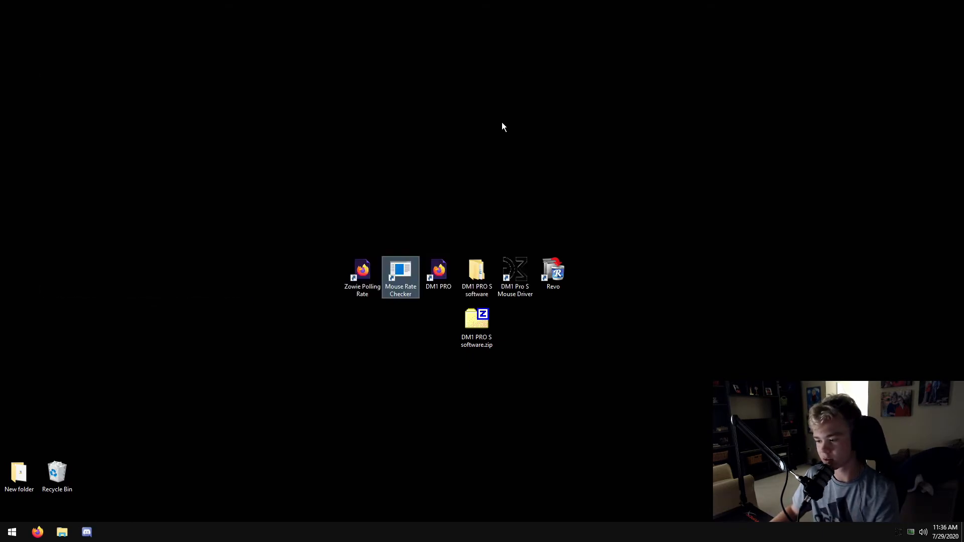
{"action": "left_click", "coordinate": [515, 275]}
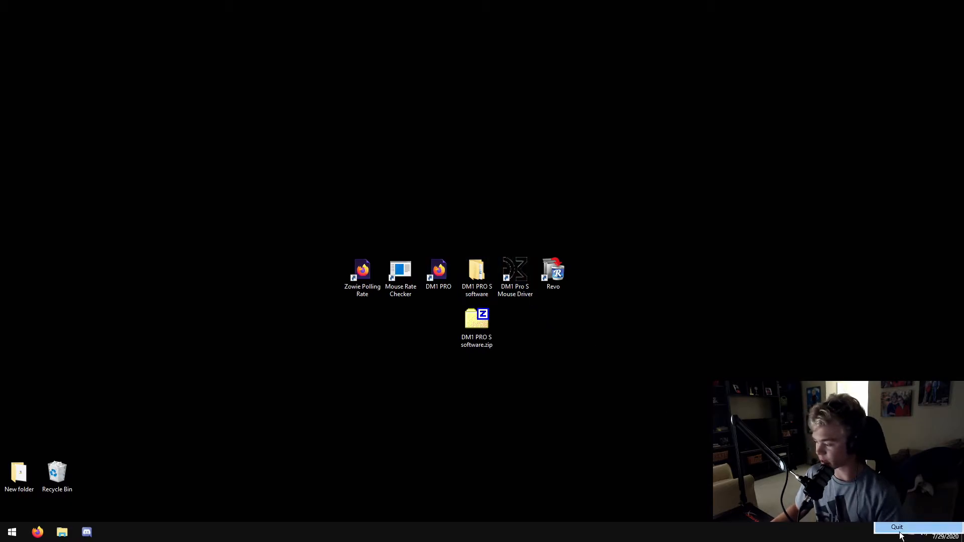
{"action": "double_click", "coordinate": [553, 271]}
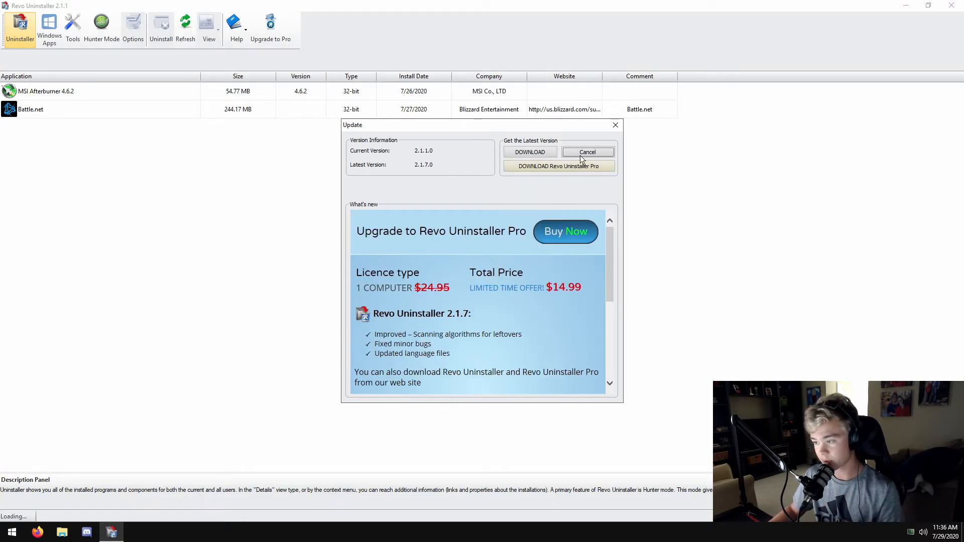
Dismiss the update prompt and uninstall the DM1 Pro S Mouse Driver through its wizard.
{"action": "left_click", "coordinate": [588, 152]}
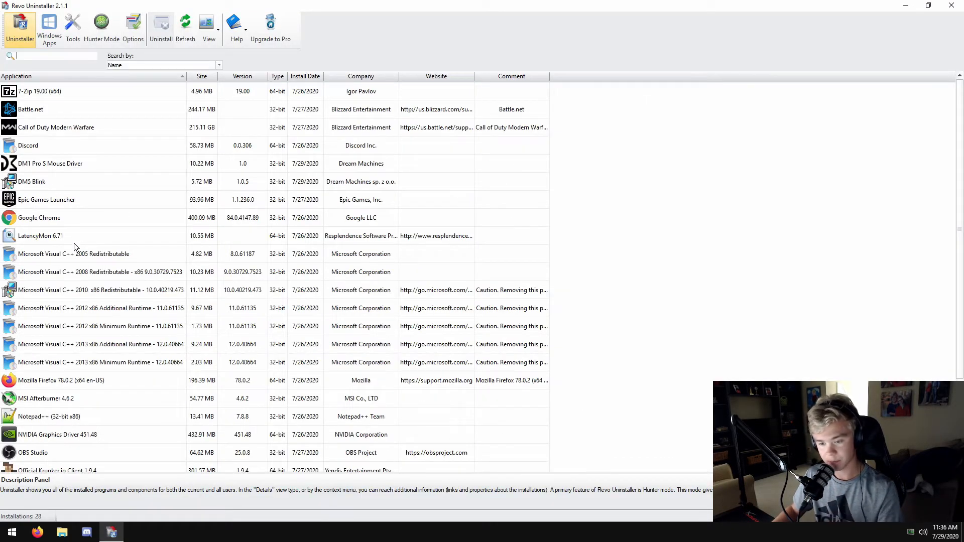
{"action": "right_click", "coordinate": [49, 163]}
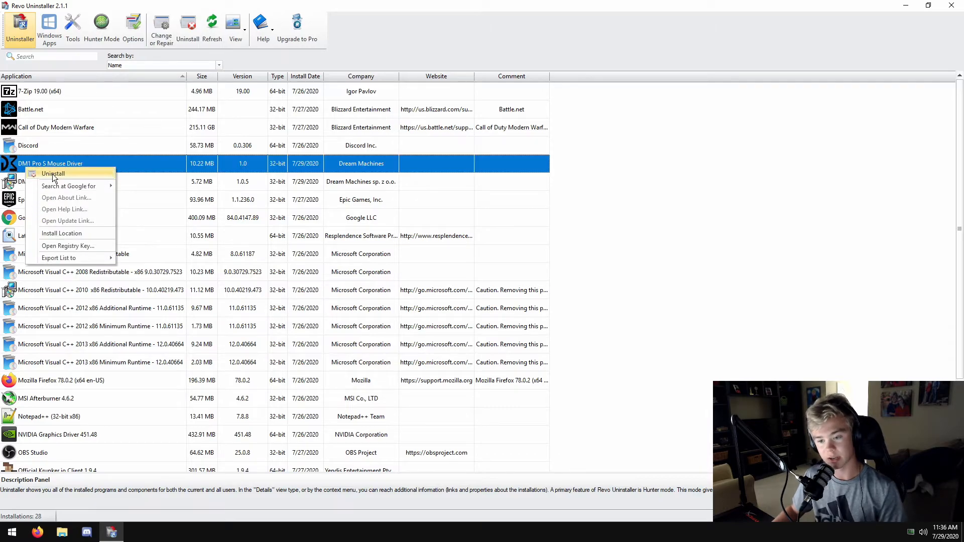
{"action": "left_click", "coordinate": [53, 174]}
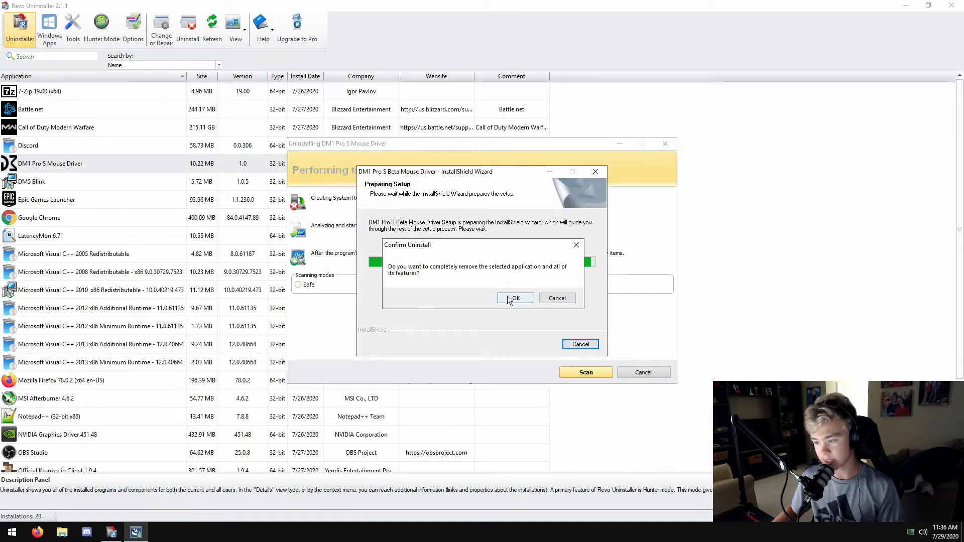
{"action": "left_click", "coordinate": [515, 298]}
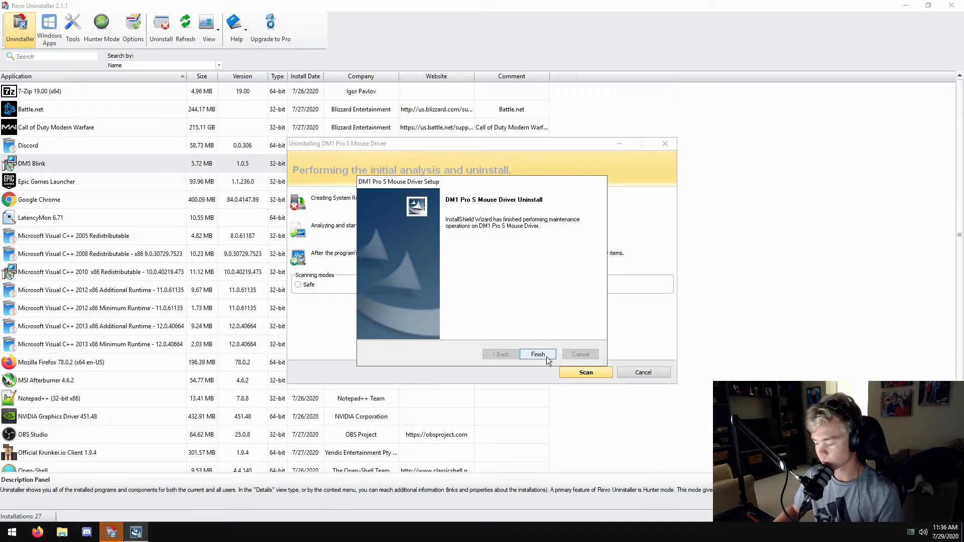
{"action": "left_click", "coordinate": [538, 354]}
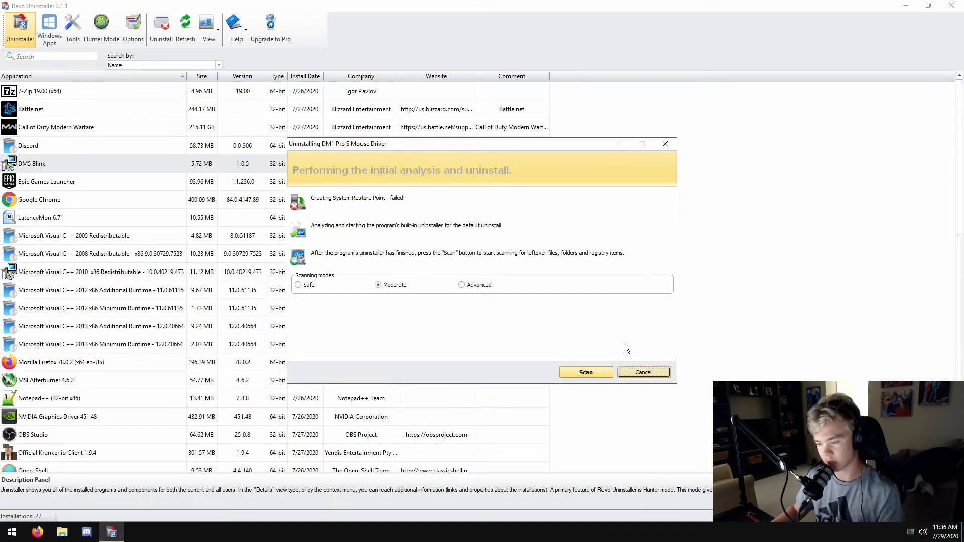
Scan for the driver's leftover registry items and delete them.
{"action": "left_click", "coordinate": [586, 372]}
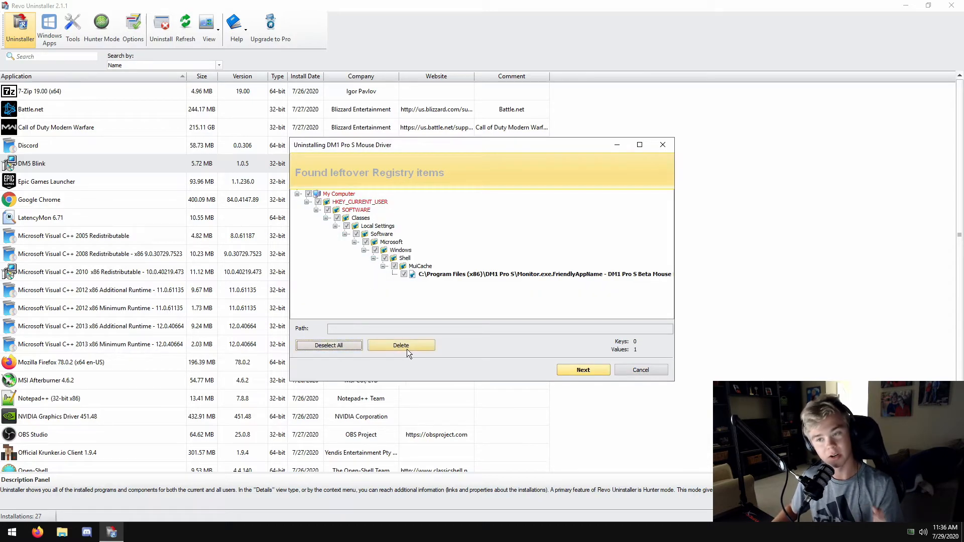
{"action": "left_click", "coordinate": [583, 370]}
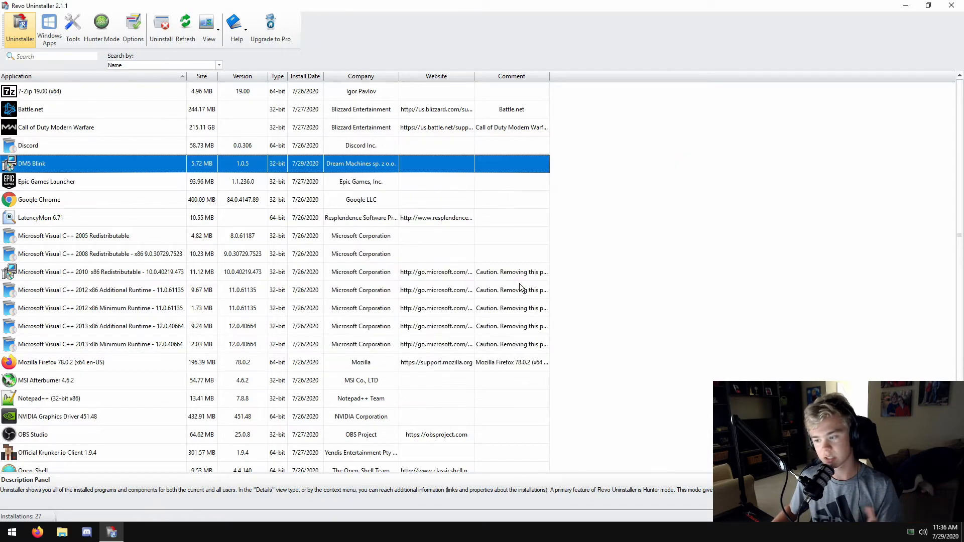
{"action": "left_click", "coordinate": [48, 182]}
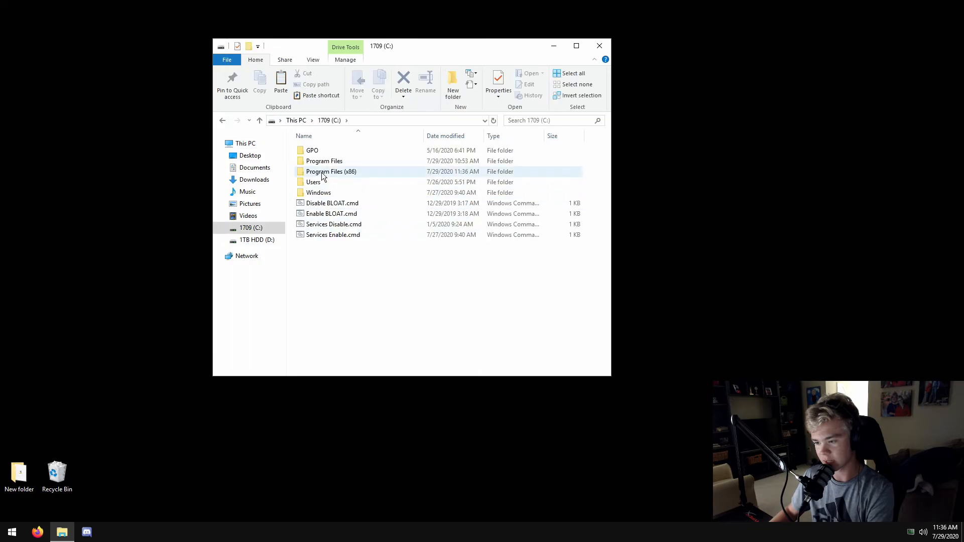
Open Program Files (x86) on C: and look for a leftover mouse driver folder.
{"action": "double_click", "coordinate": [331, 171]}
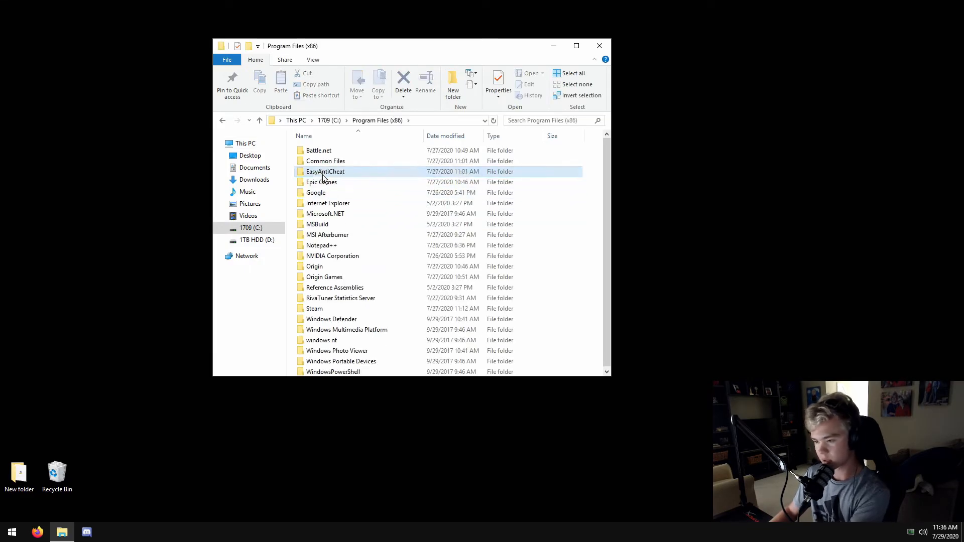
{"action": "left_click", "coordinate": [327, 235]}
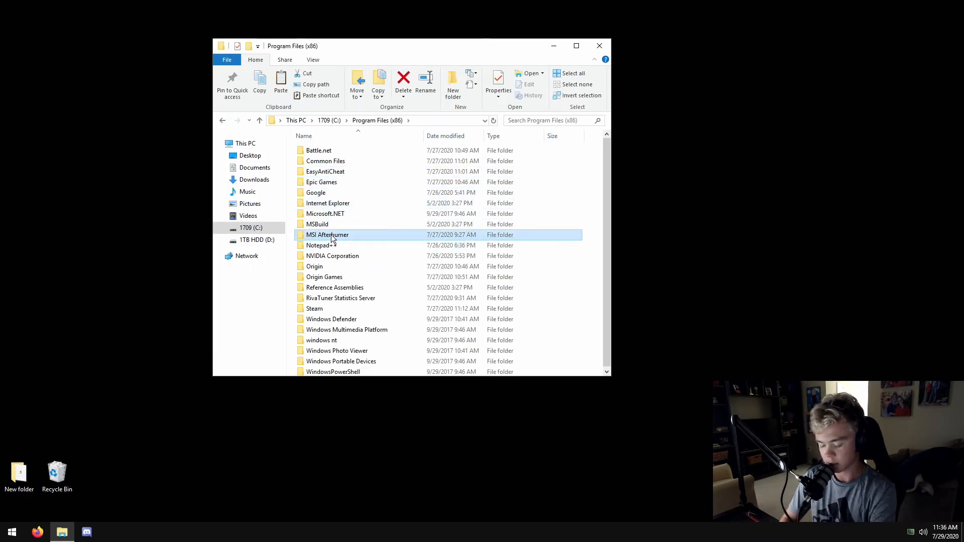